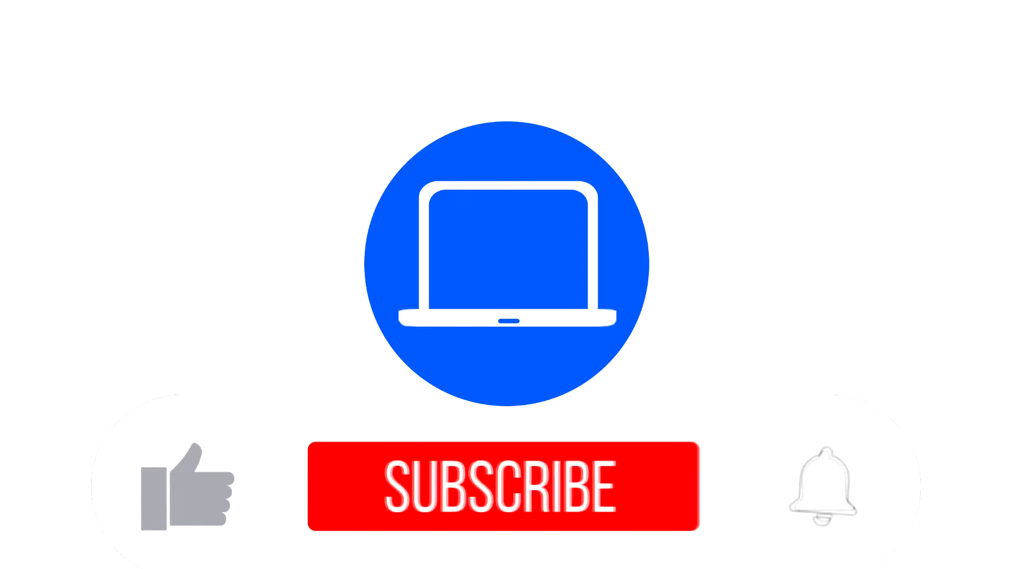
# - Subscribe in the intro animation so the button reads SUBSCRIBED, with like and bell lit
pyautogui.click(505, 485)
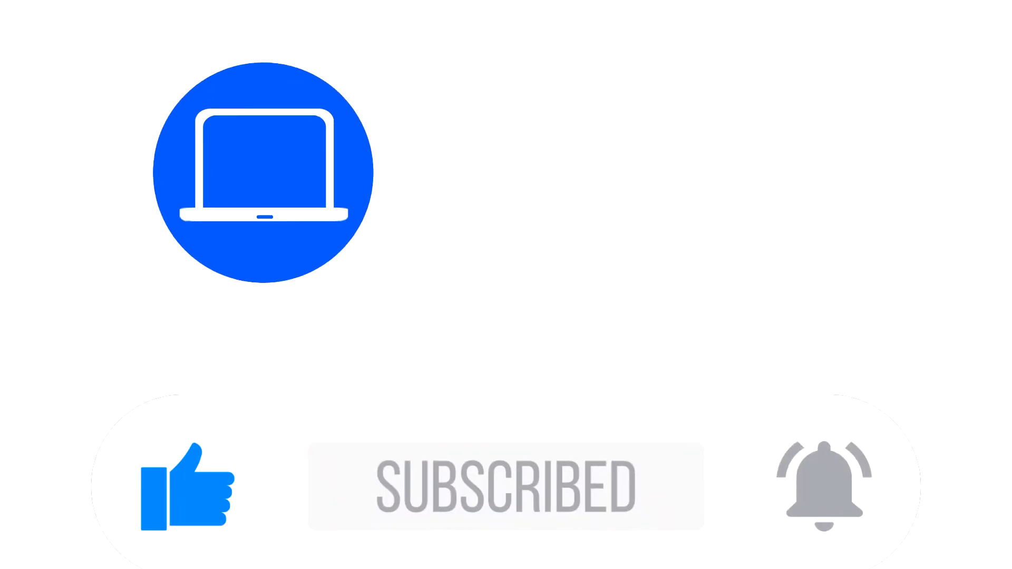